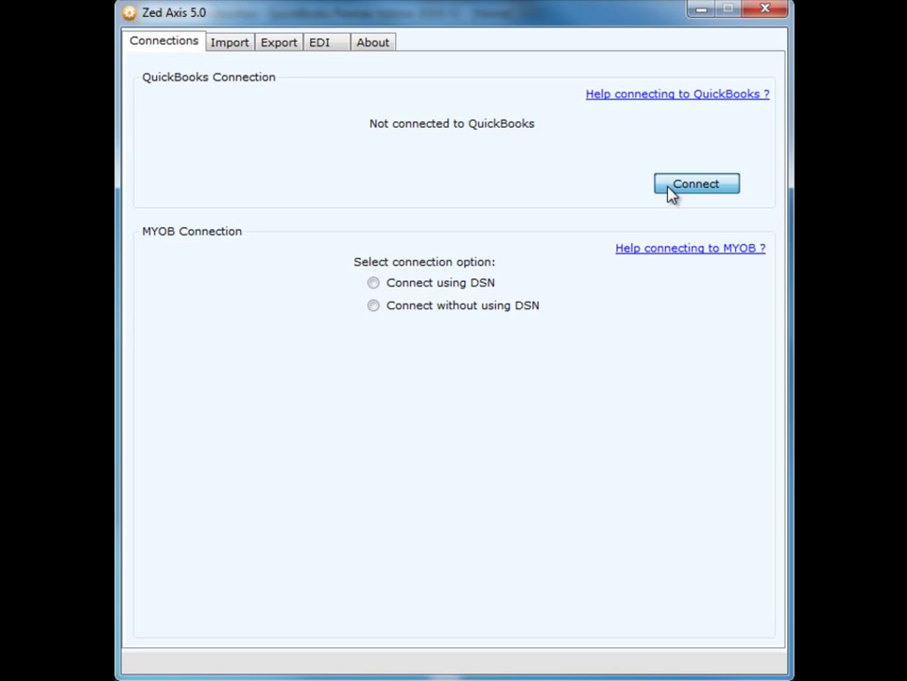
Connect from Zed Axis and choose to always allow access even when QuickBooks is closed
click(697, 183)
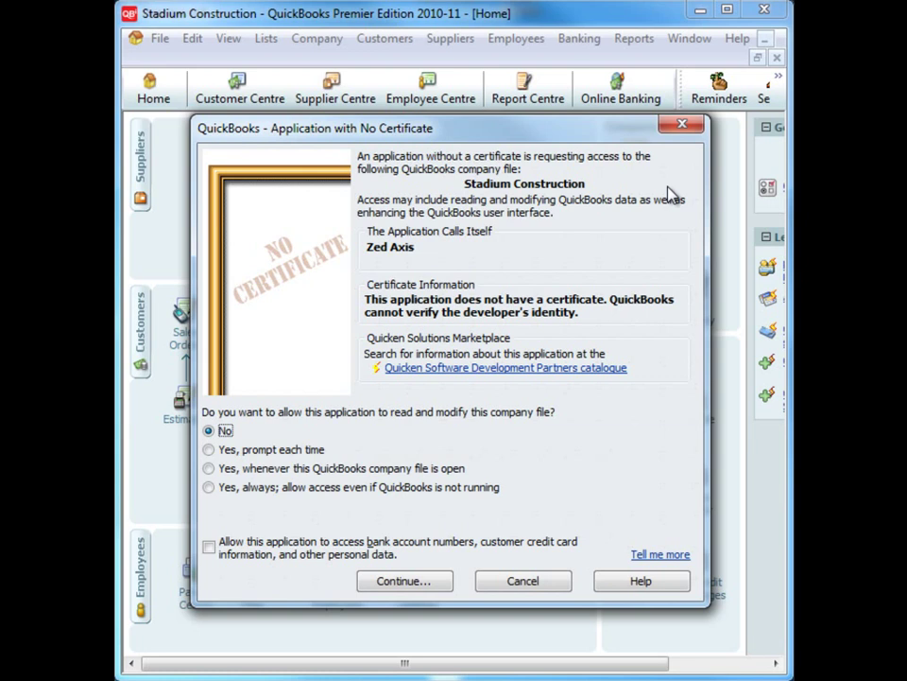
mouse_move(235, 502)
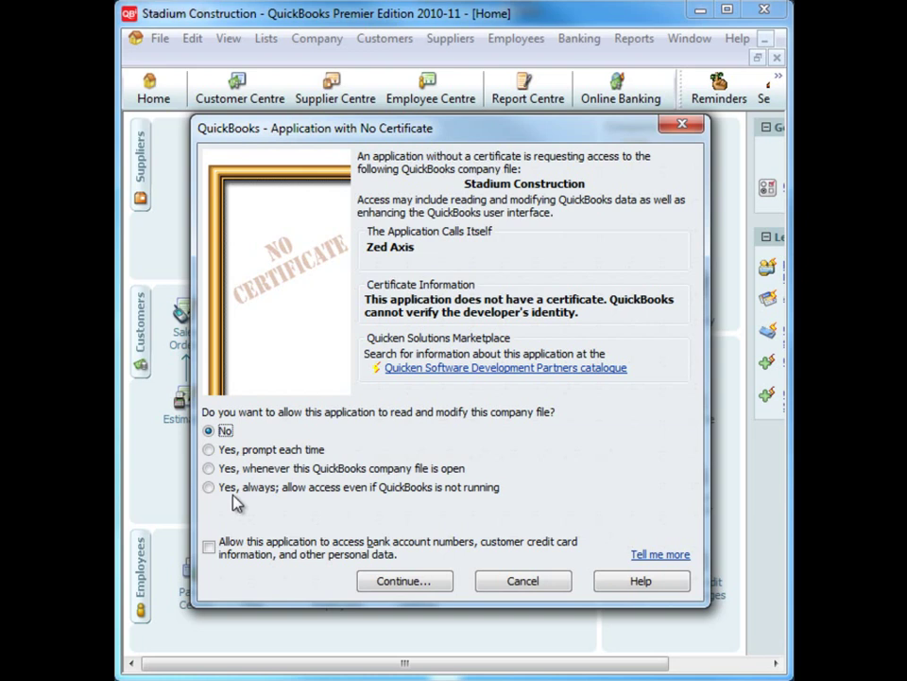
click(208, 487)
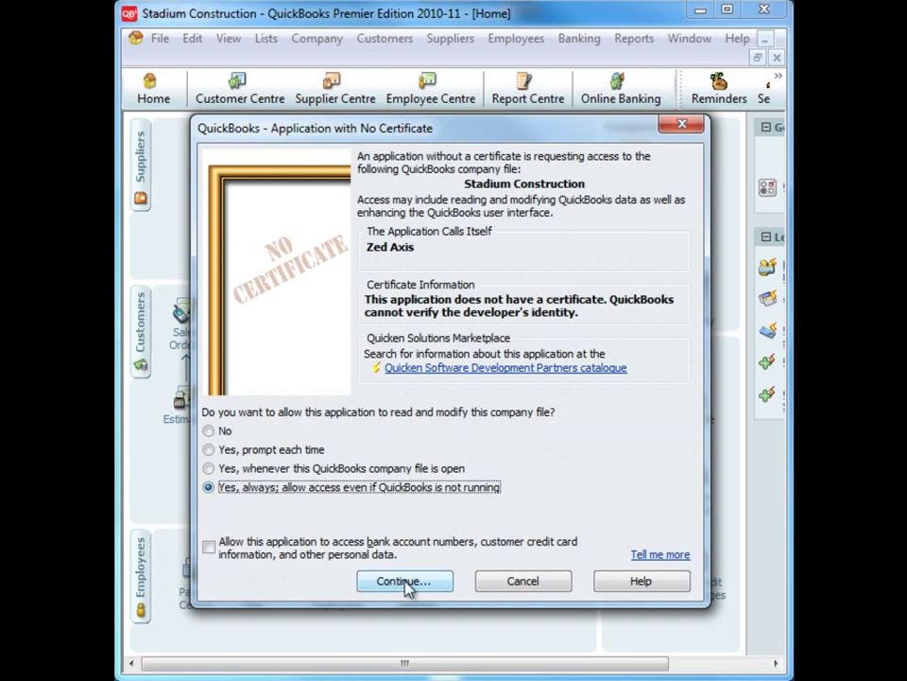
Continue in the QuickBooks certificate dialog to grant access to the company file
click(403, 580)
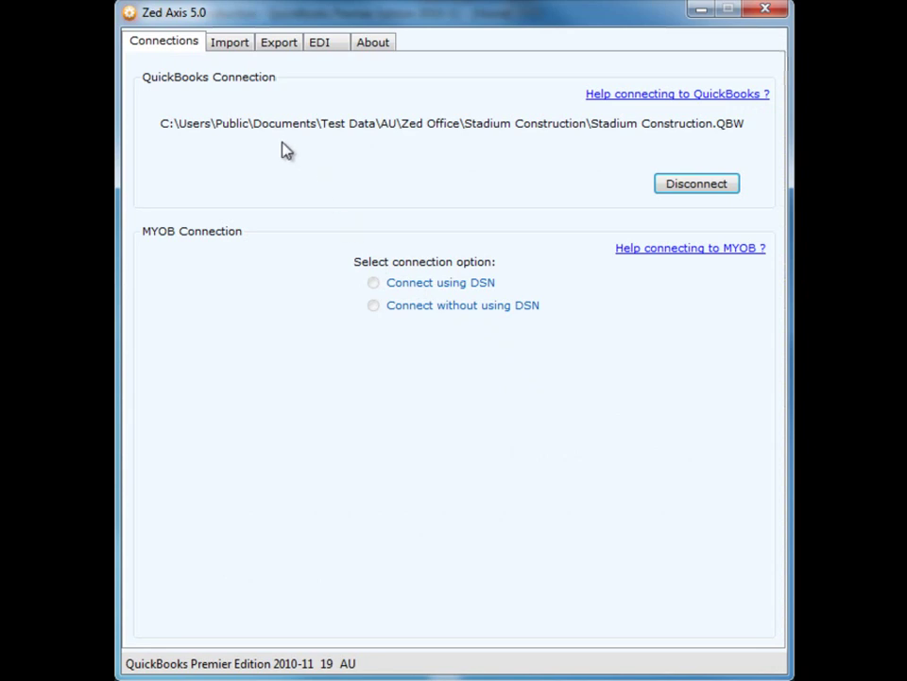
mouse_move(563, 137)
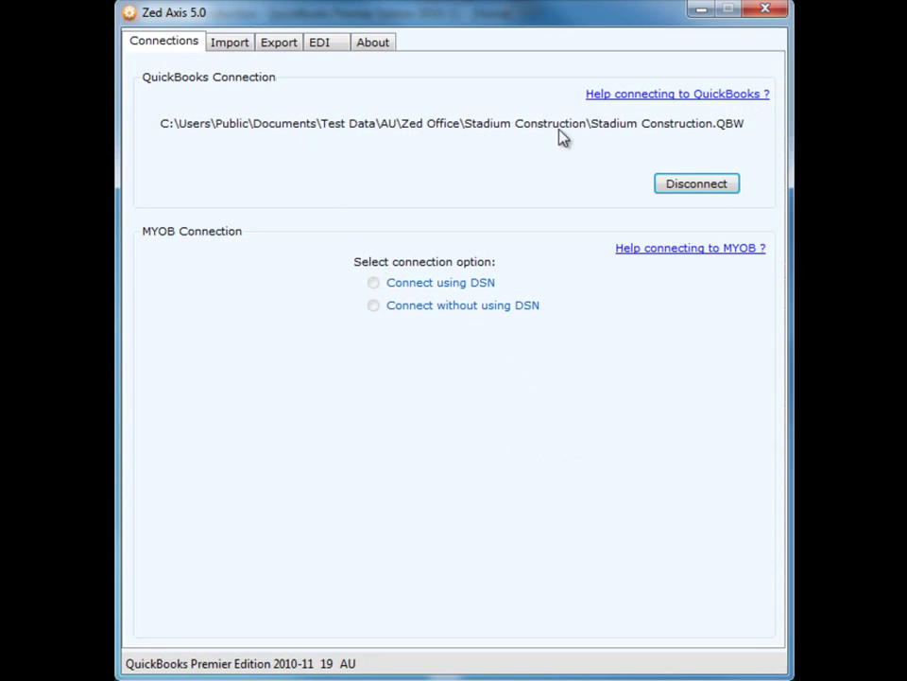
mouse_move(470, 359)
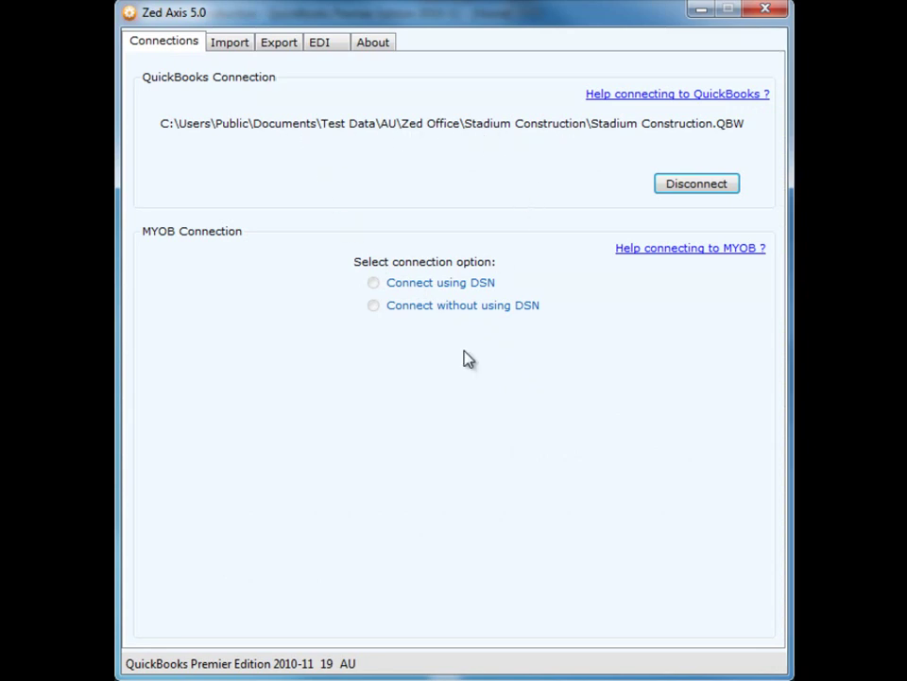
mouse_move(397, 655)
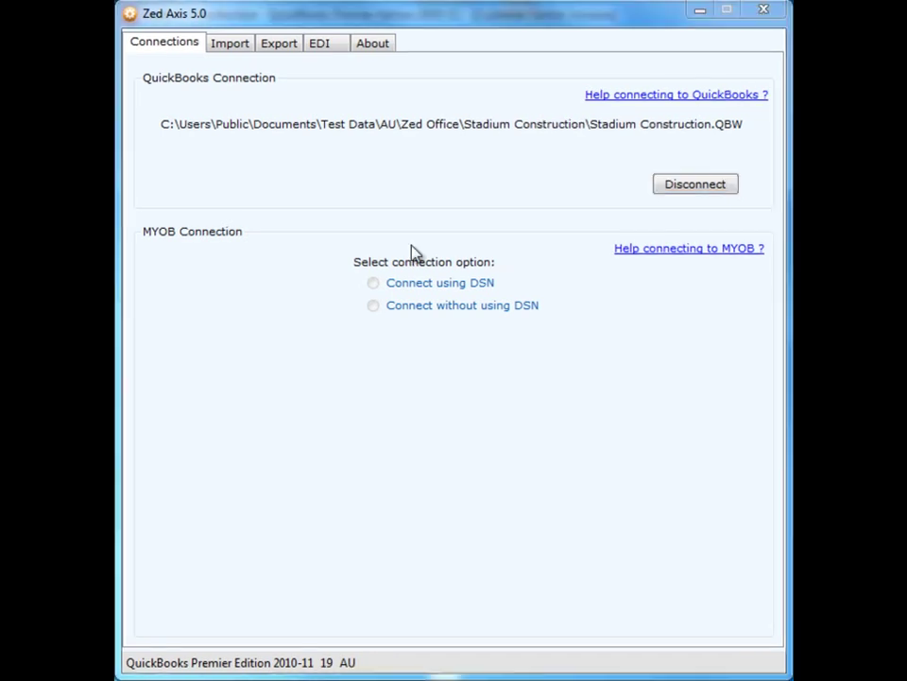
mouse_move(315, 205)
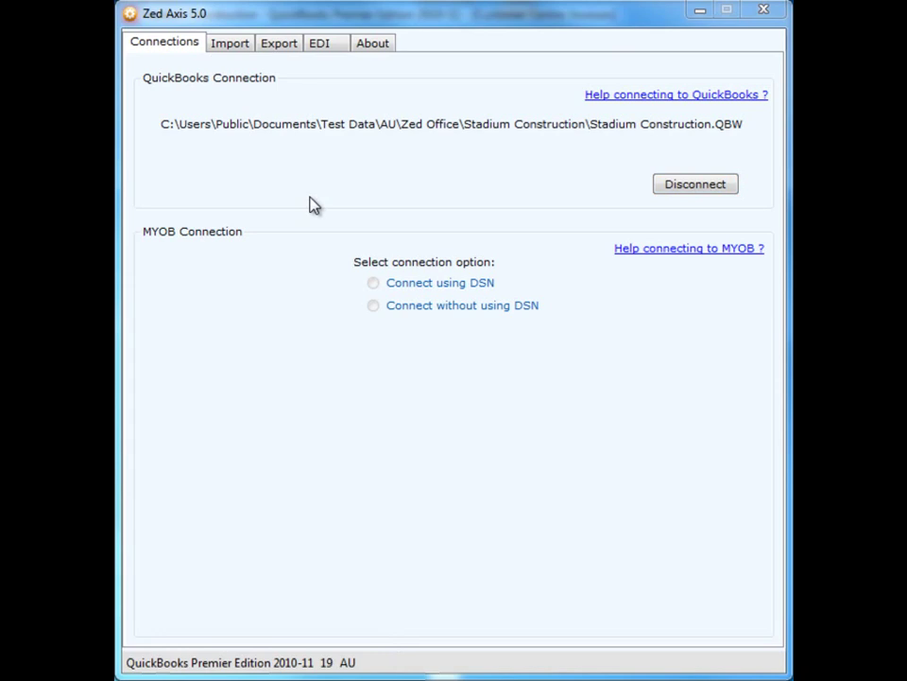
Switch Zed Axis to its Import settings
click(229, 42)
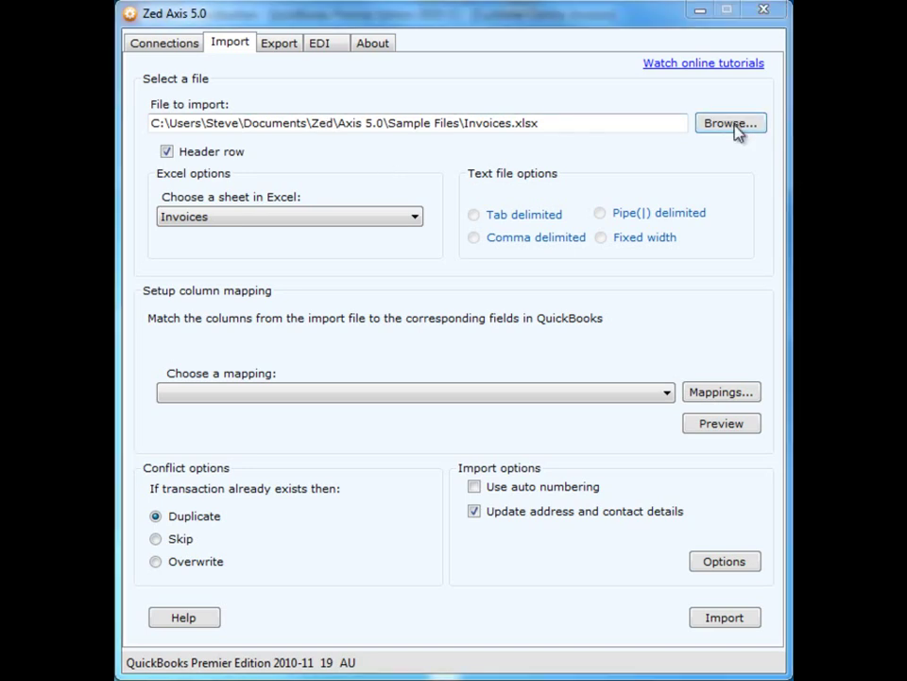
Browse for the file to import, landing in the Sample Files folder
click(730, 123)
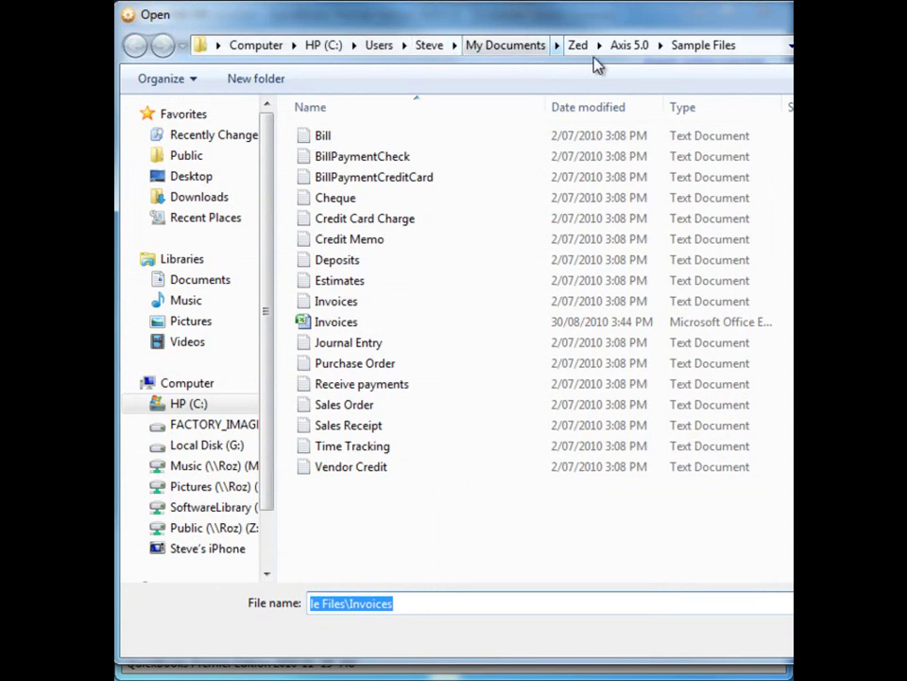
mouse_move(444, 227)
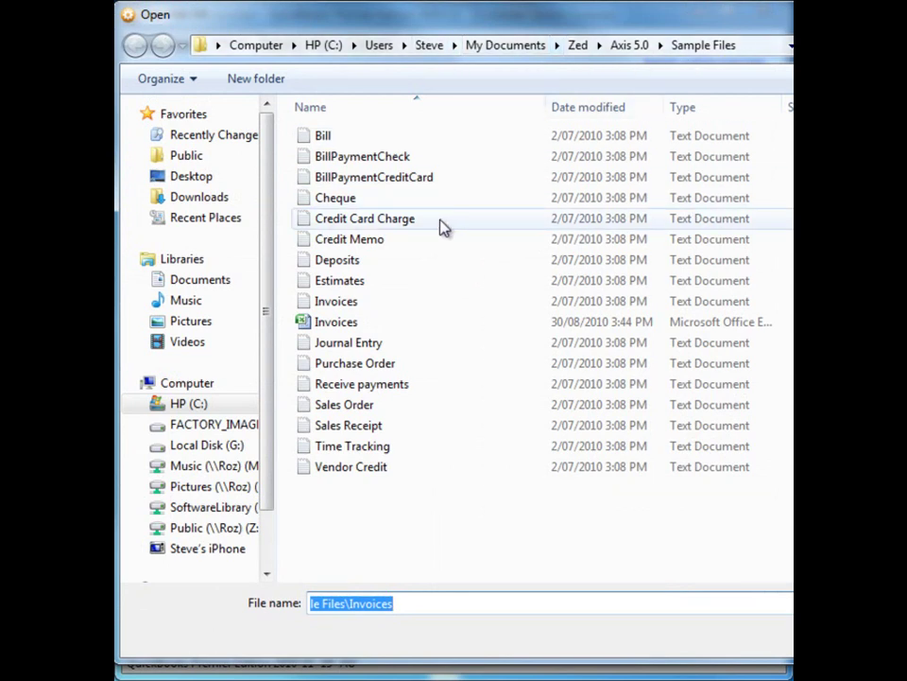
mouse_move(336, 321)
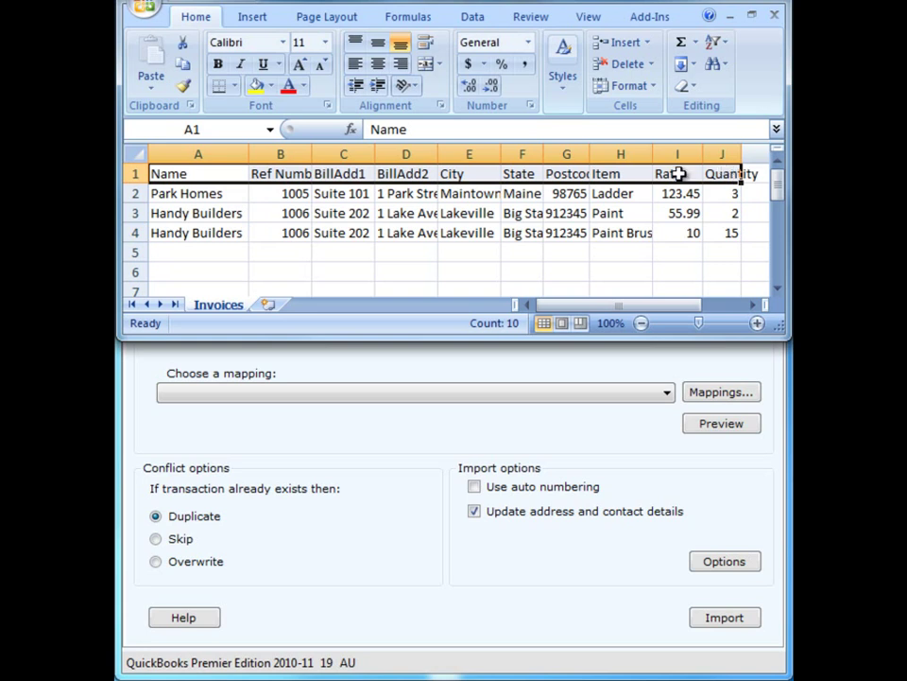
Highlight the three invoice rows and the repeated 1006 reference numbers in Excel
drag(198, 193, 197, 213)
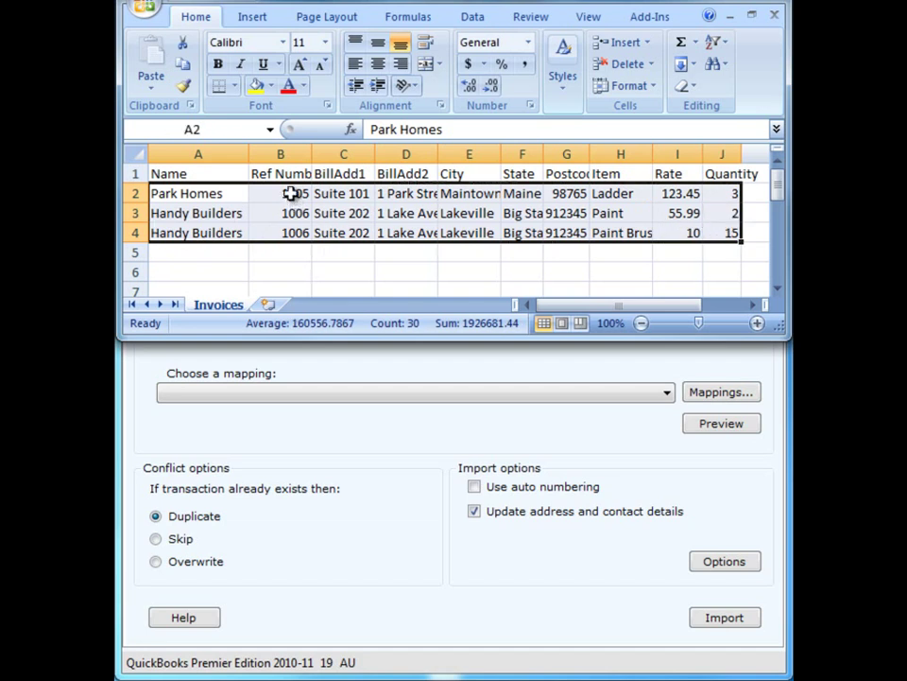
click(280, 192)
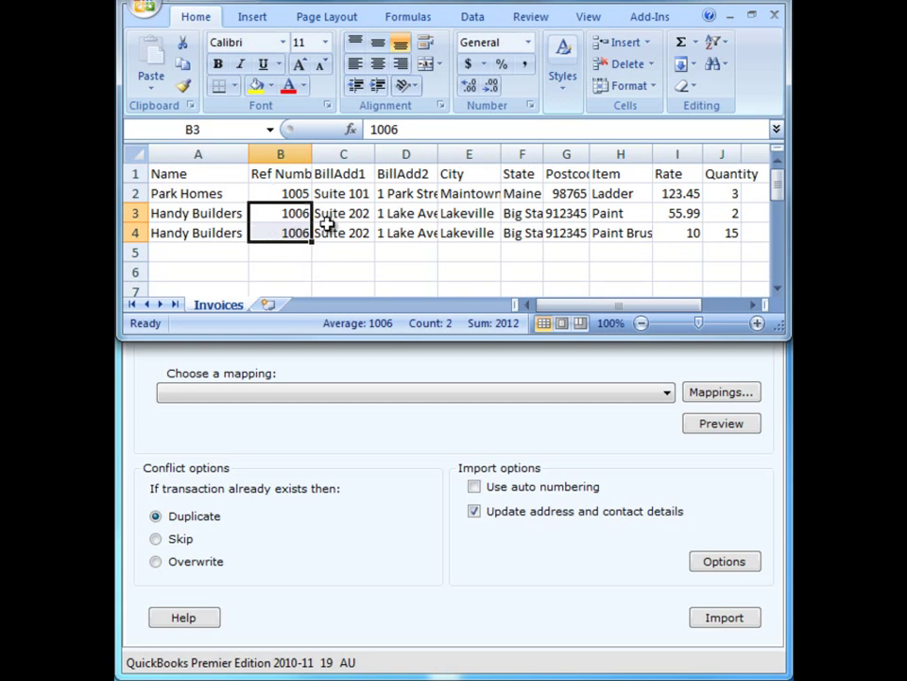
mouse_move(650, 233)
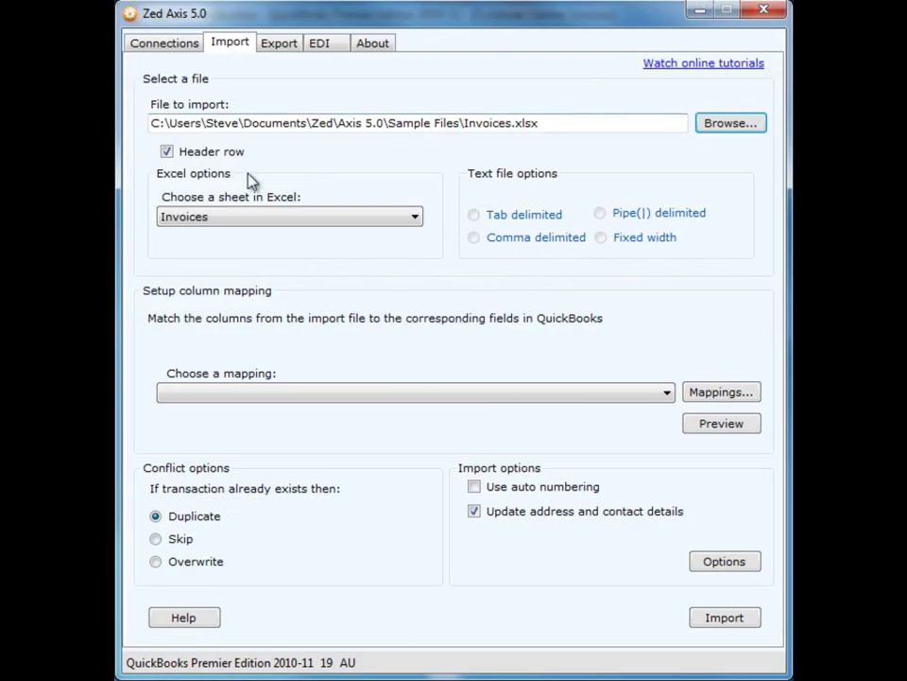
mouse_move(167, 152)
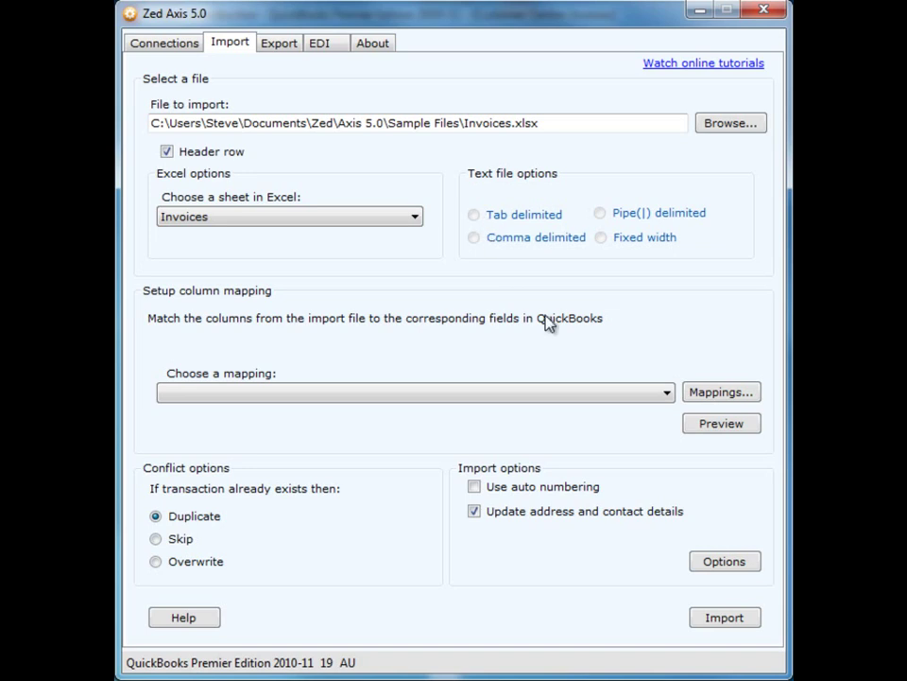
mouse_move(624, 364)
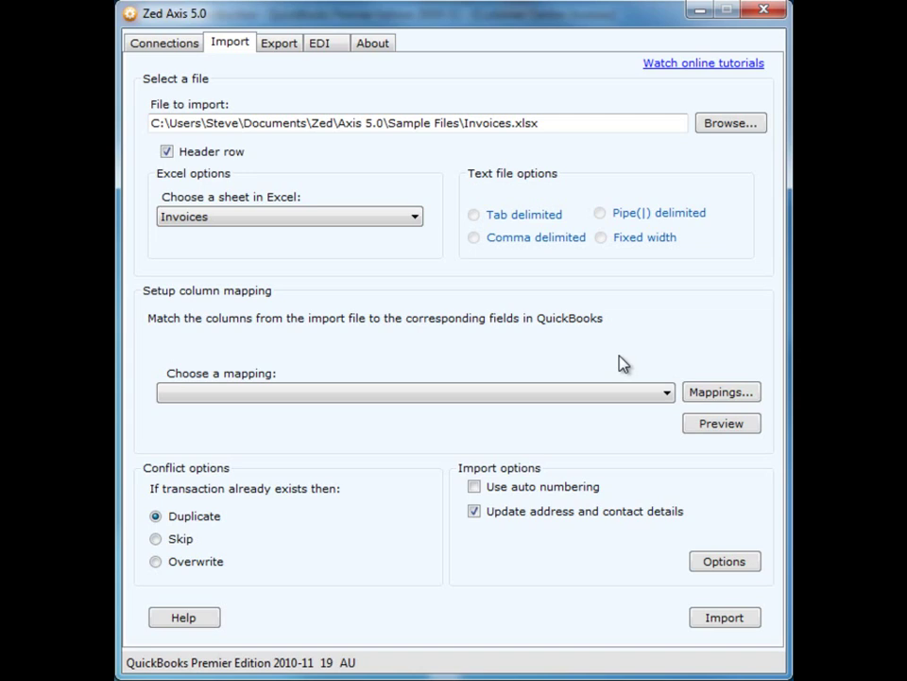
Drop down the Choose a mapping list of saved column mappings
click(666, 391)
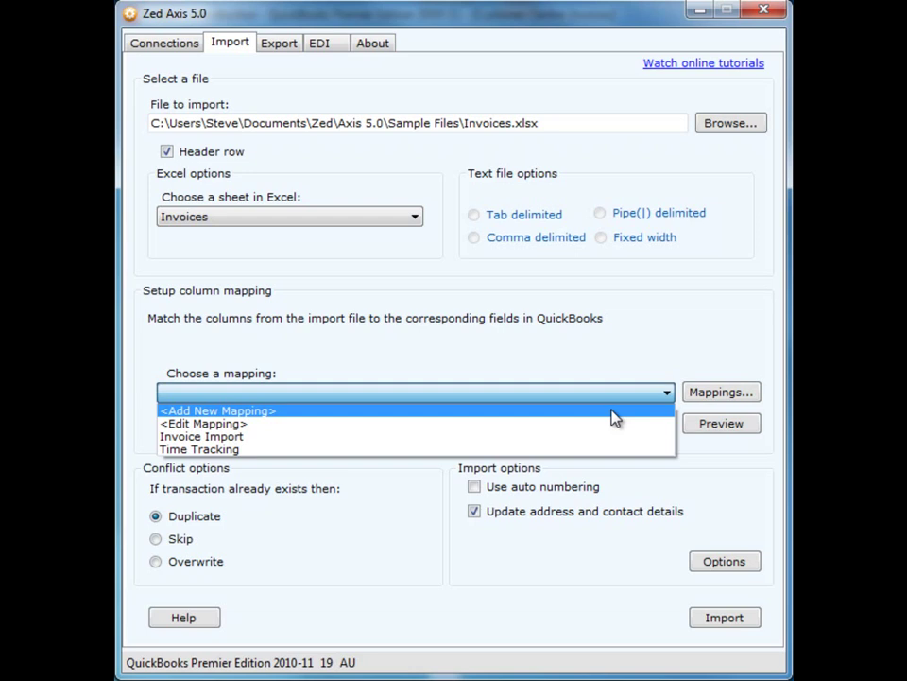
Add a new mapping named 'Invoice import' with import type Invoice
click(218, 409)
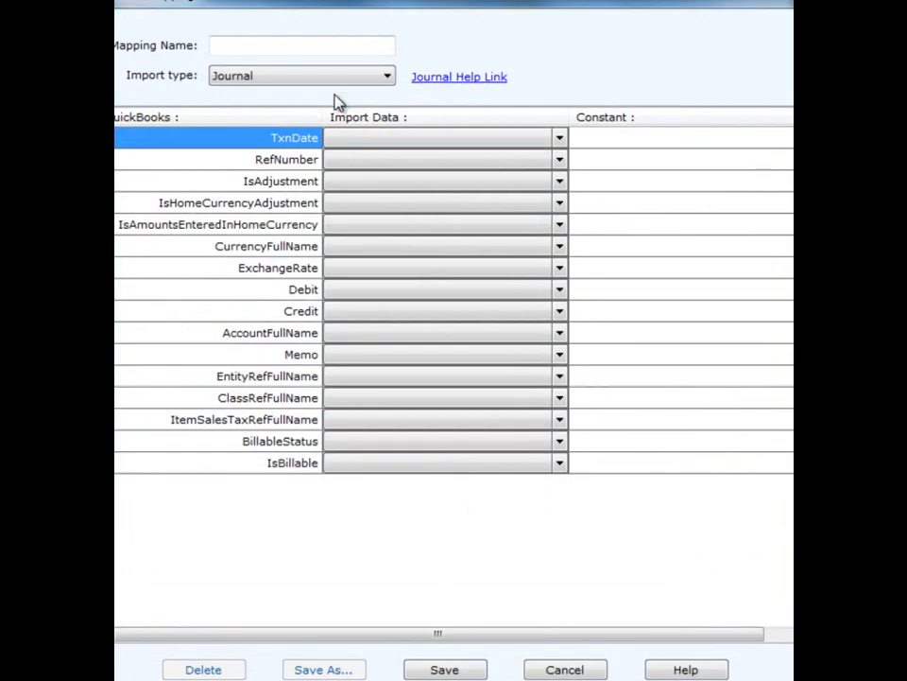
text(I)
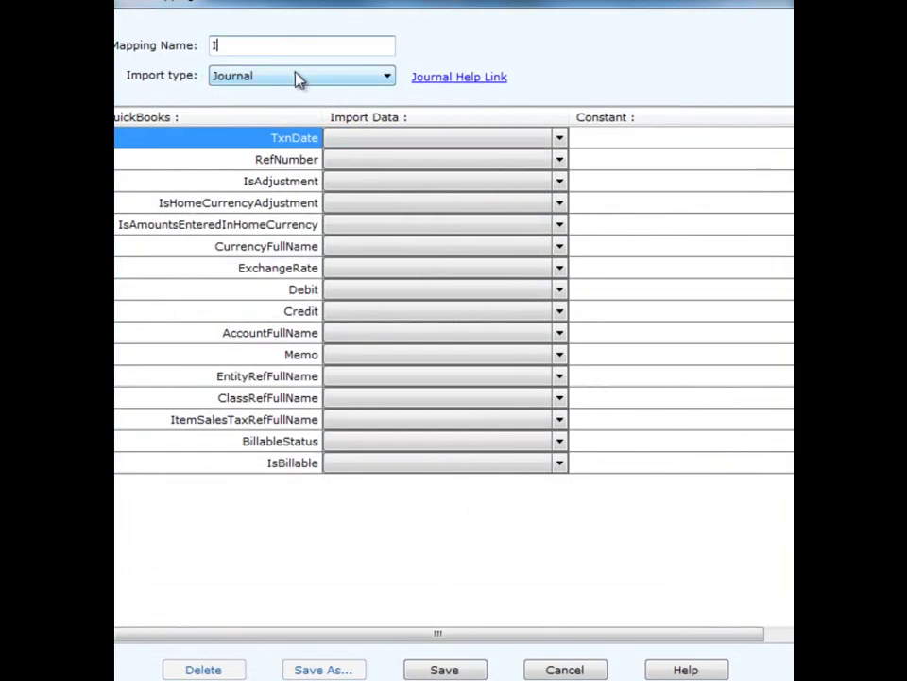
text(nvoice import)
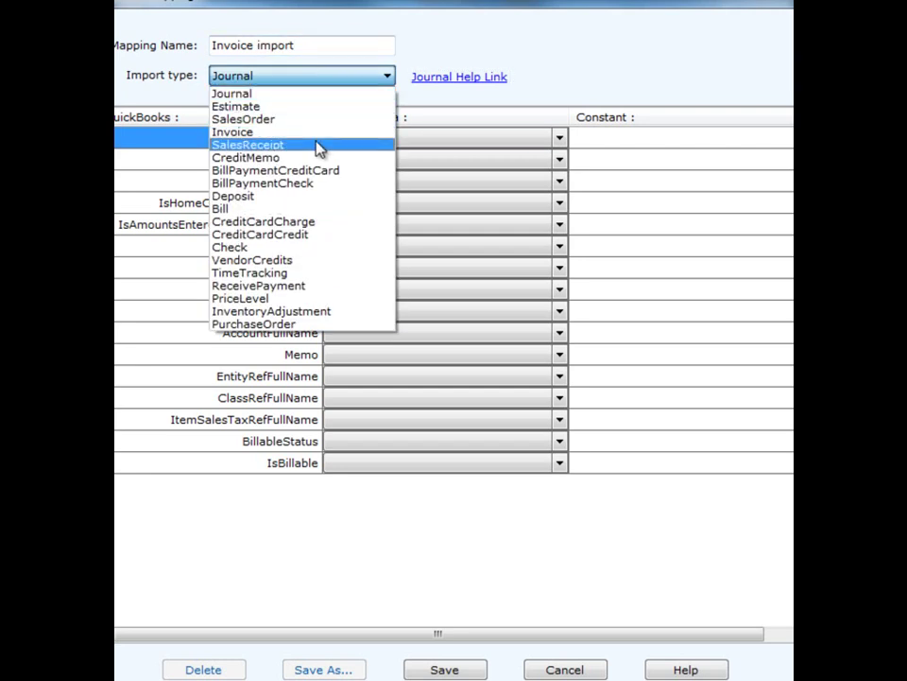
click(233, 131)
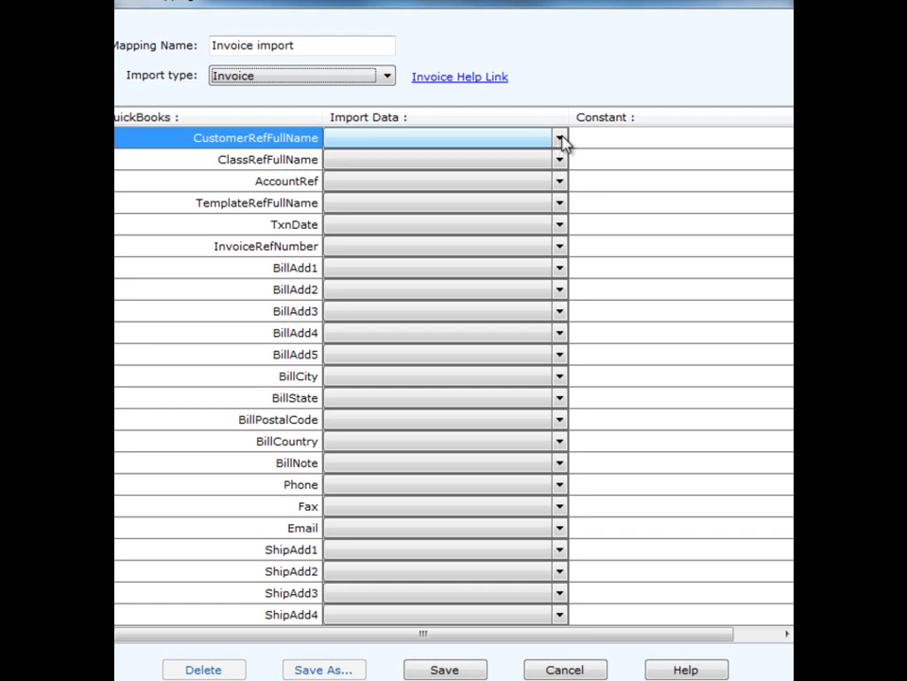
Map the customer name to the Name column and InvoiceRefNumber to Ref Number
click(559, 138)
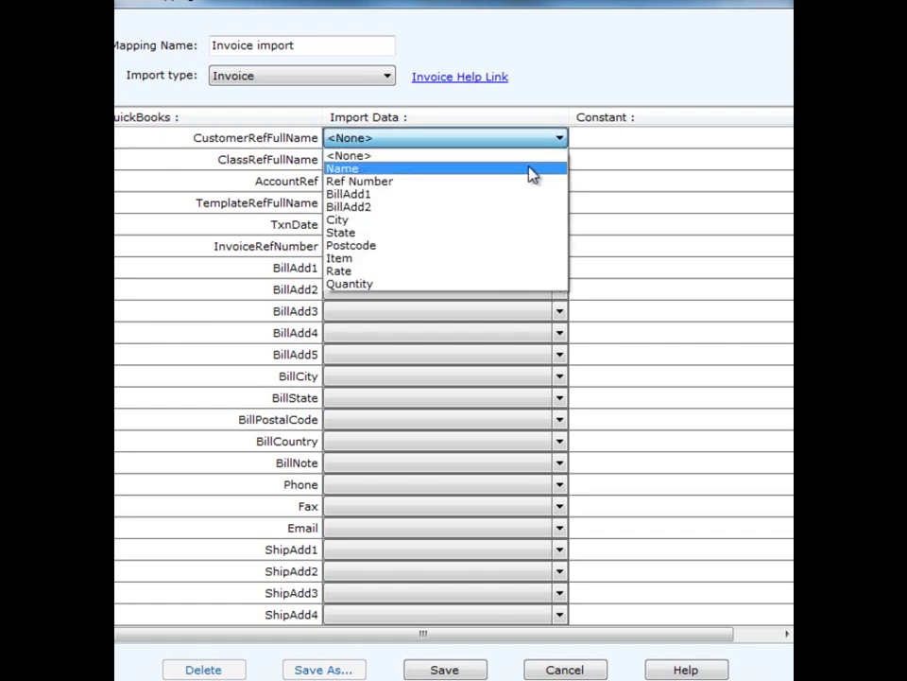
click(342, 168)
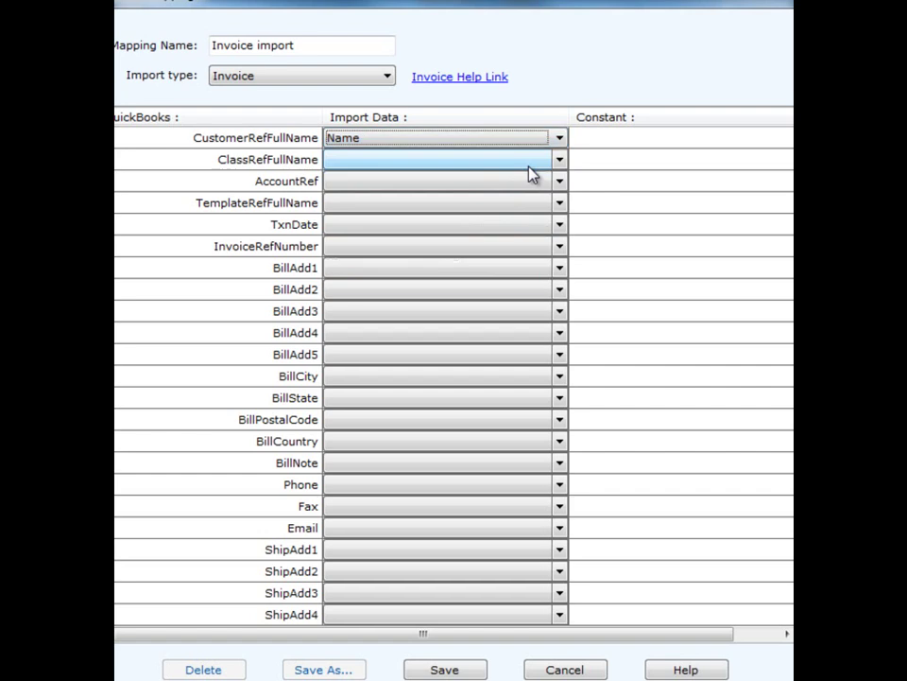
click(436, 246)
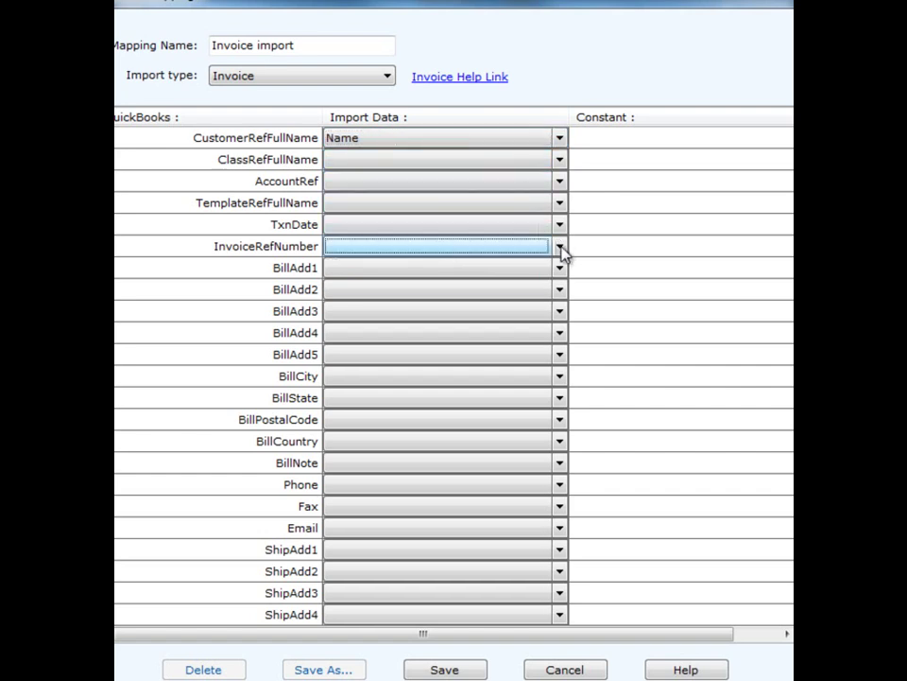
click(560, 246)
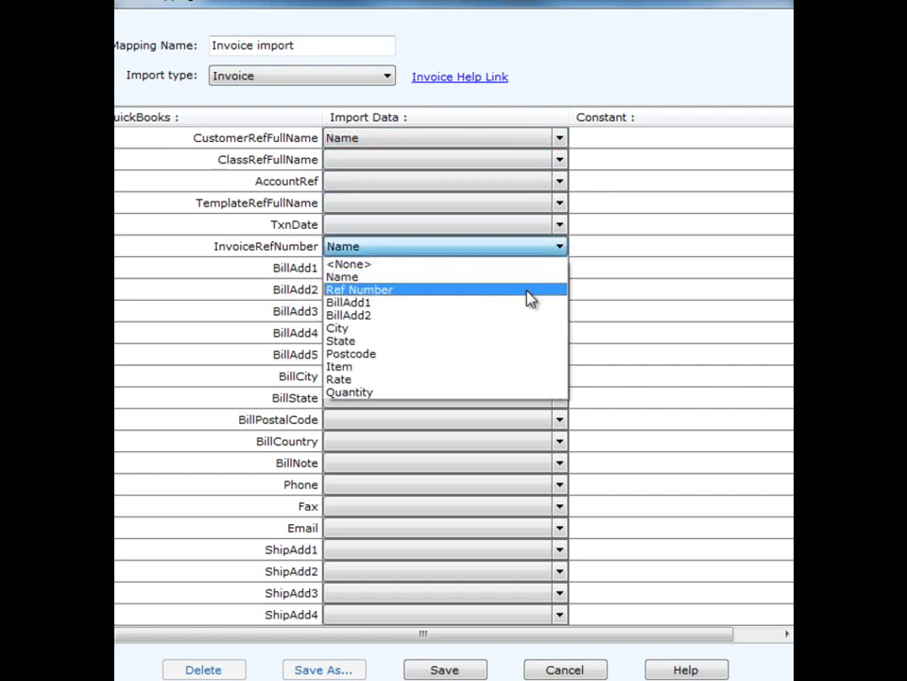
click(359, 289)
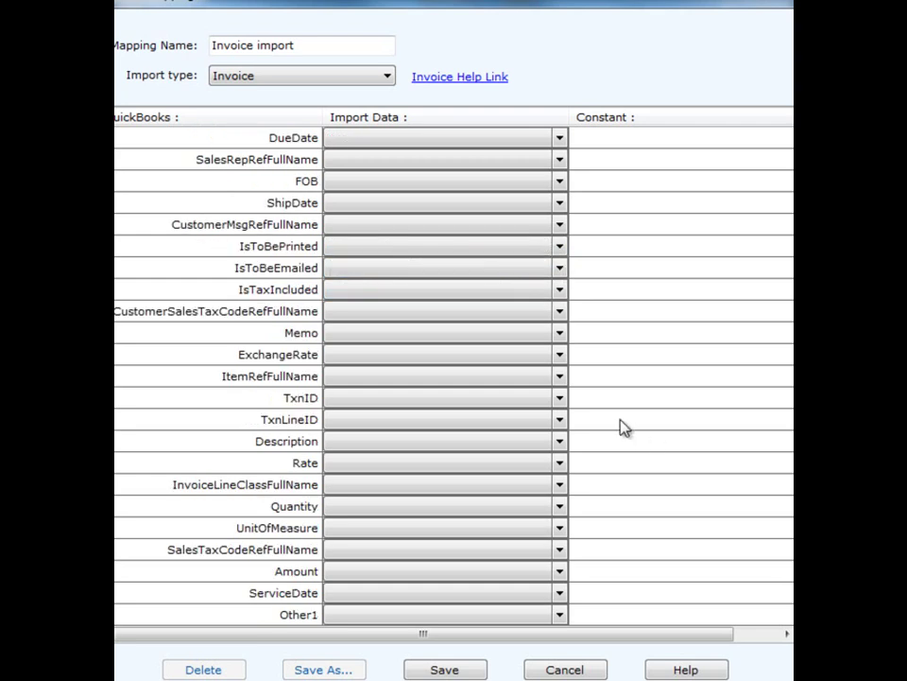
Map ItemRefFullName to Item and Quantity to Quantity, then start on Rate
click(440, 375)
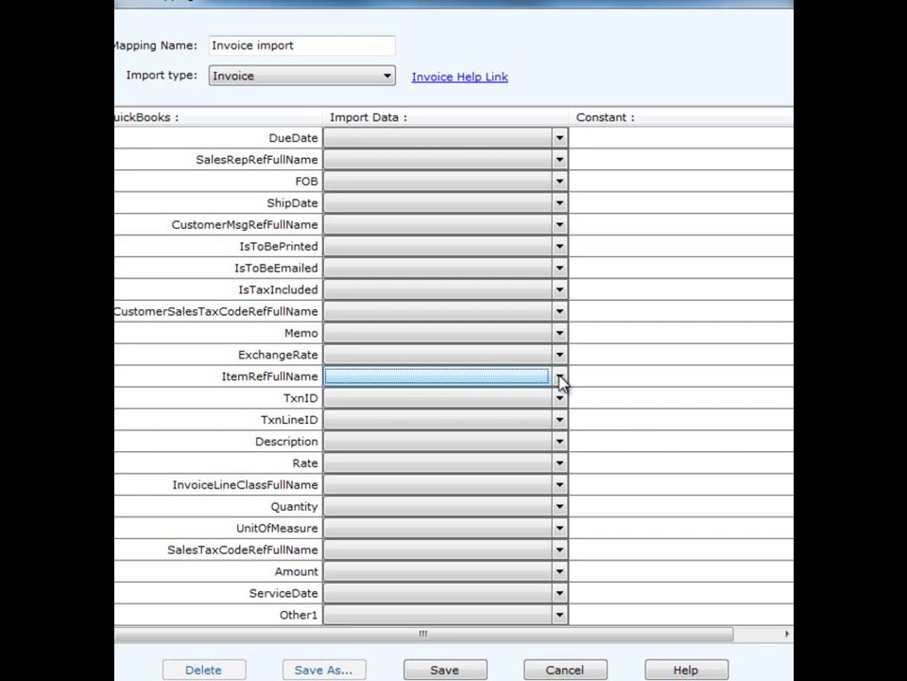
click(559, 375)
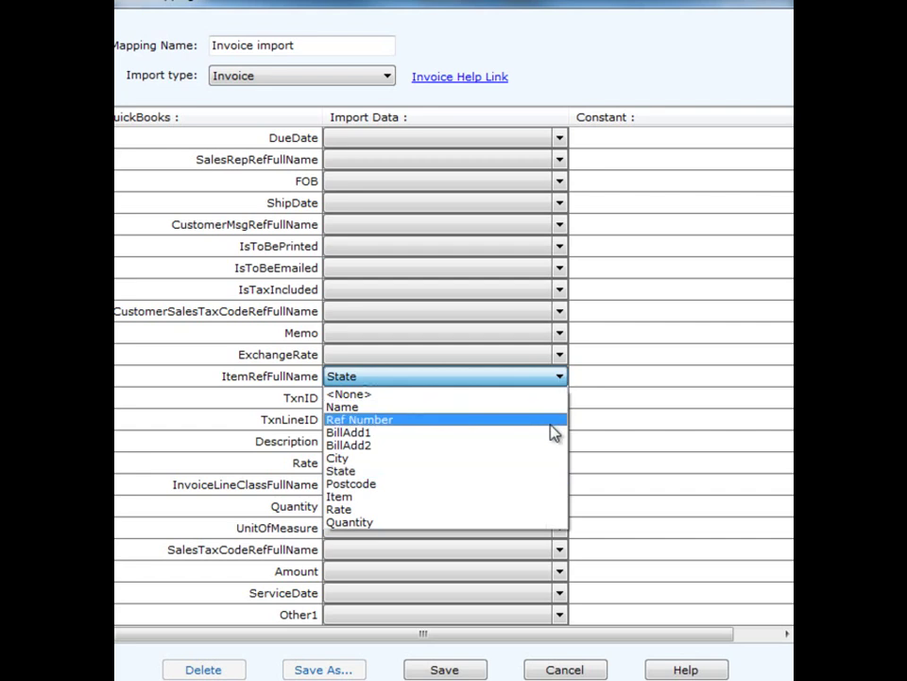
click(340, 496)
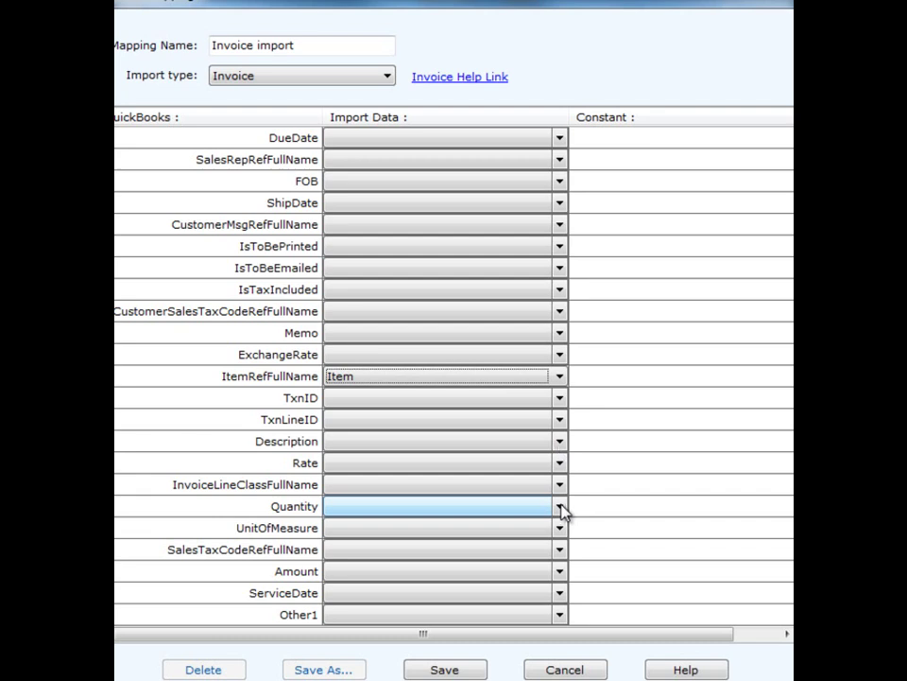
click(560, 506)
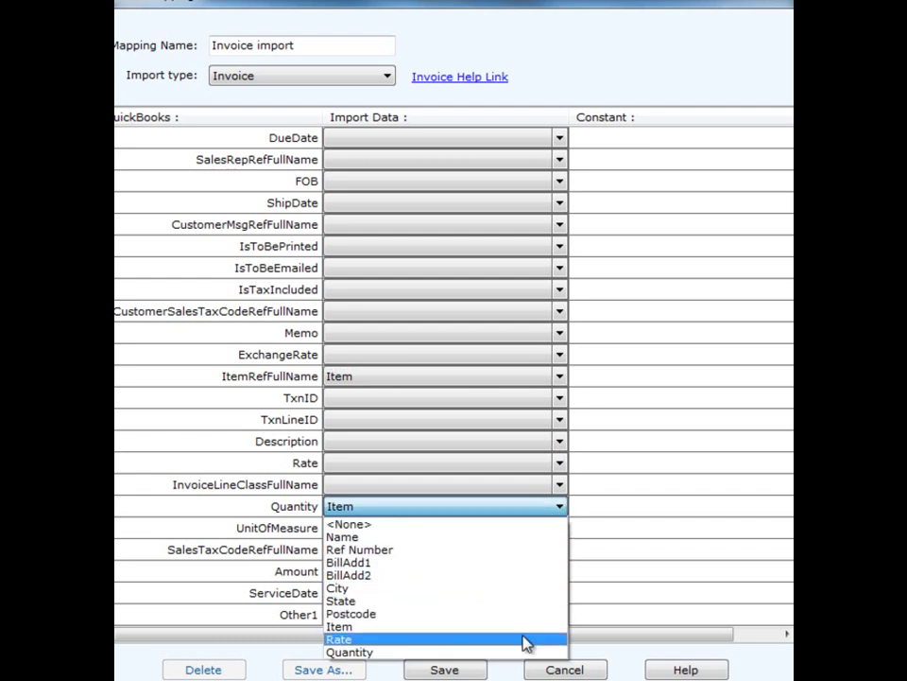
click(349, 652)
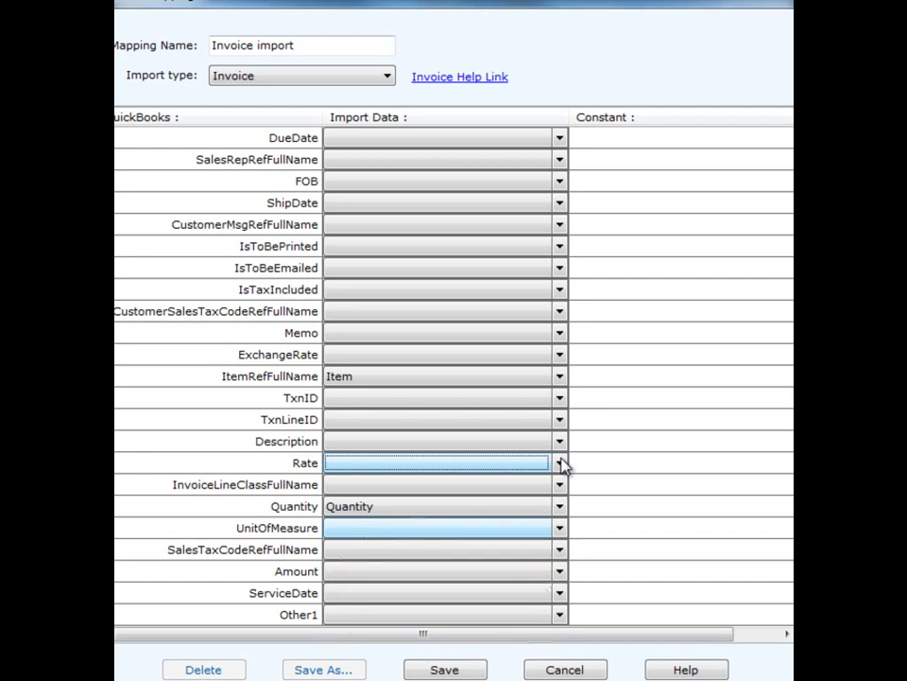
click(444, 462)
text(11/11/2011)
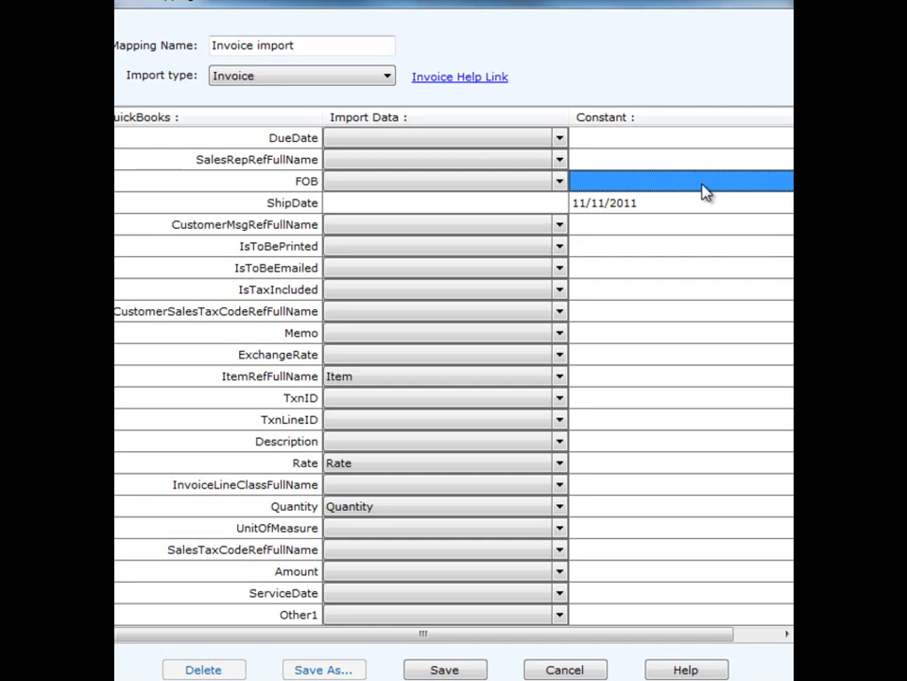
mouse_move(670, 208)
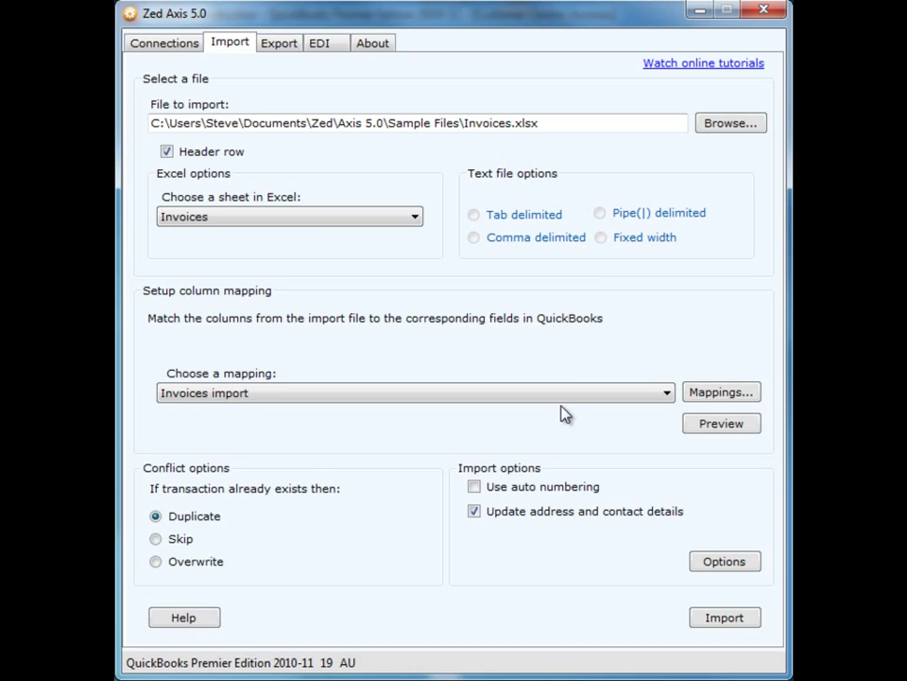
Preview the three invoice rows, set the Handy Builders paint quantity to 3, and accept
click(721, 422)
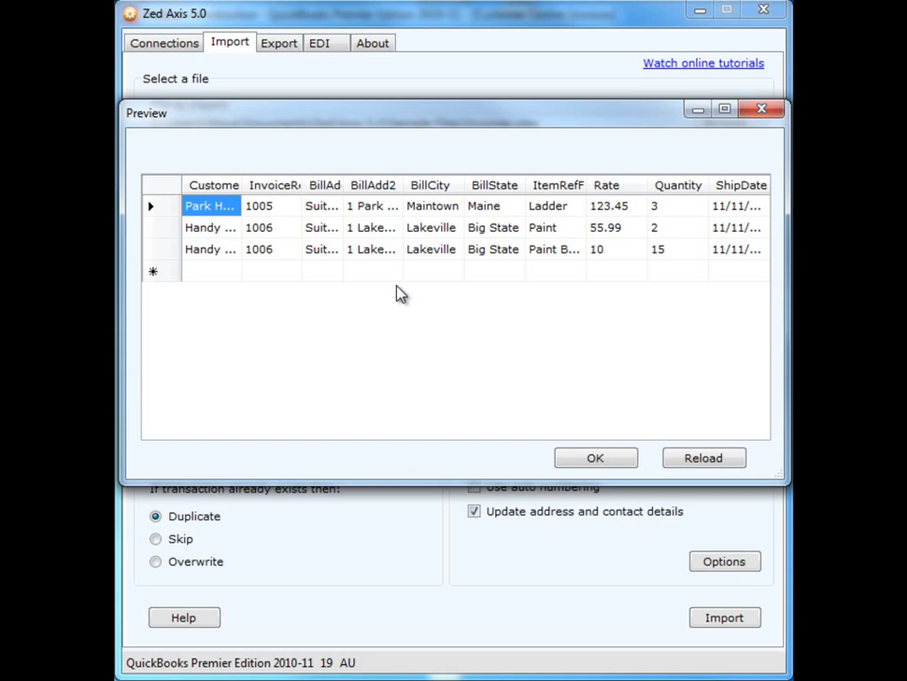
mouse_move(248, 210)
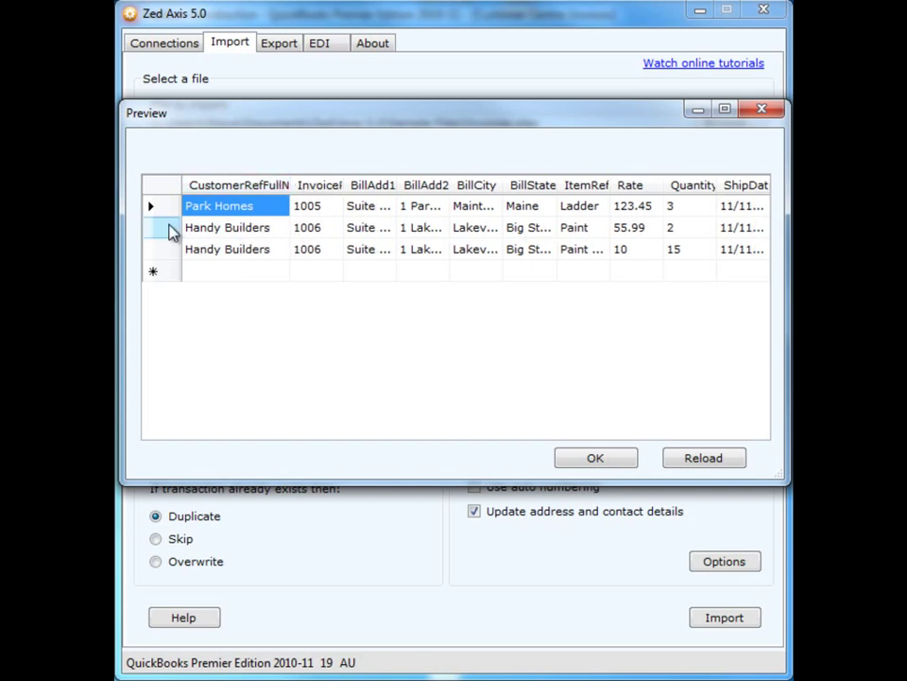
click(150, 205)
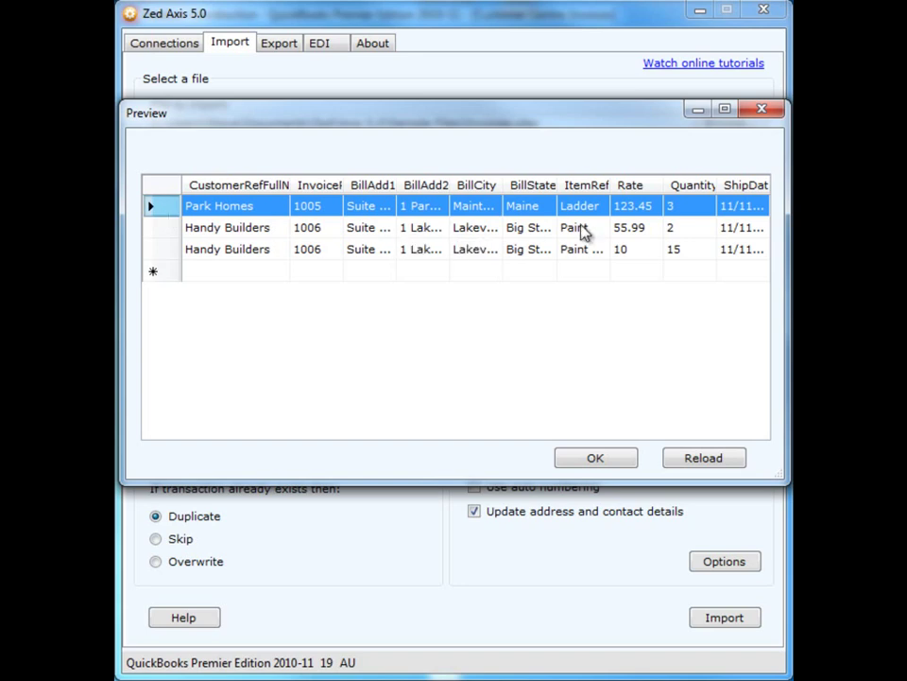
click(688, 226)
text(3)
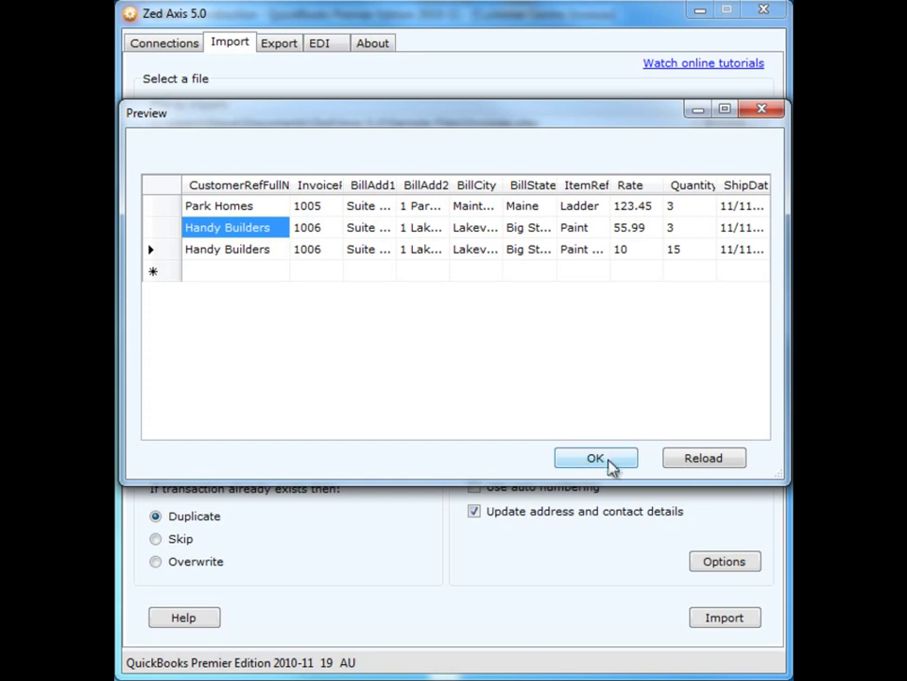
click(596, 458)
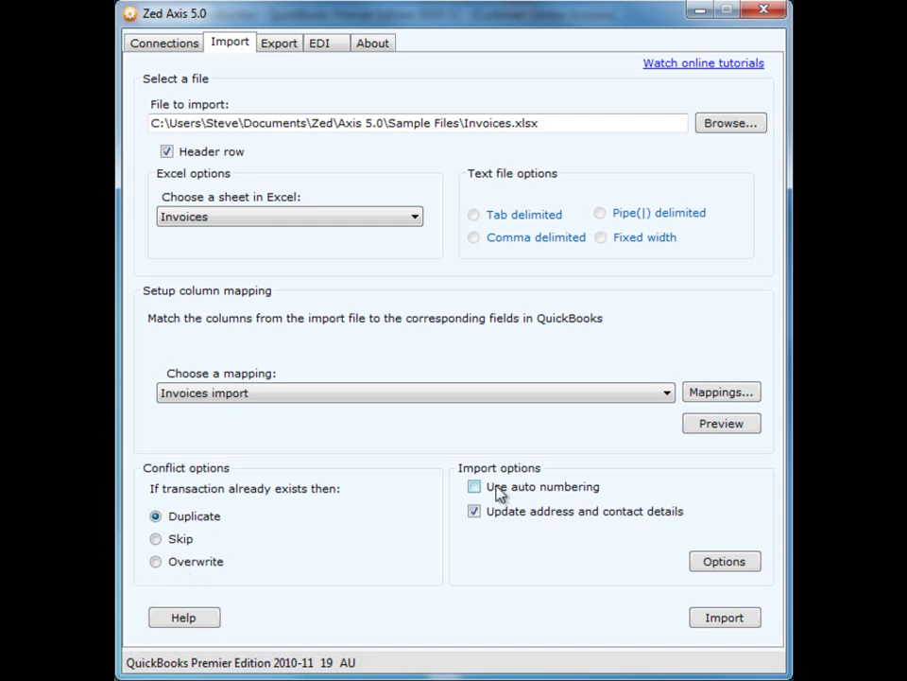
click(474, 486)
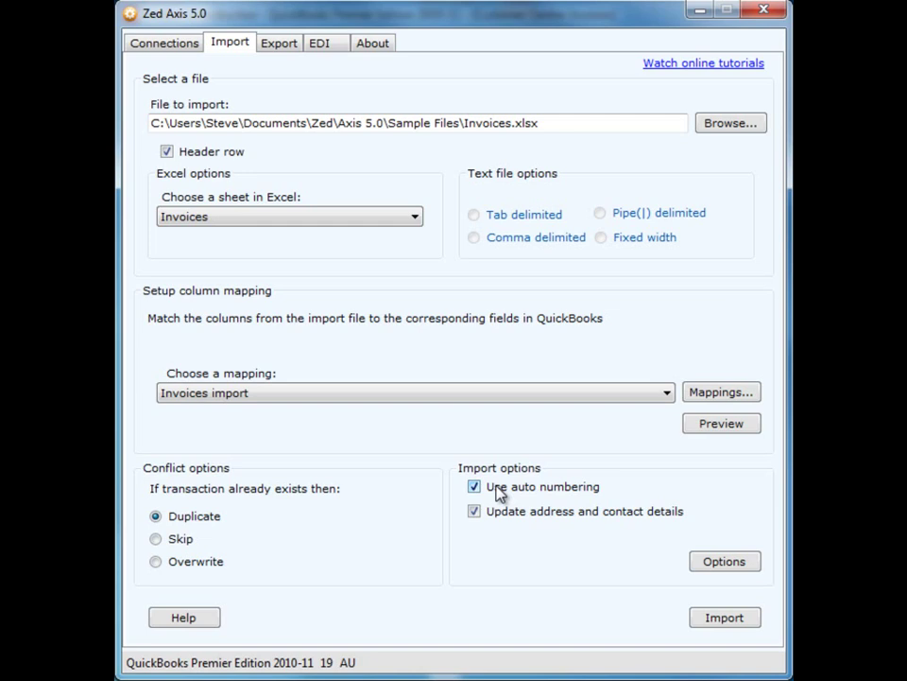
click(473, 486)
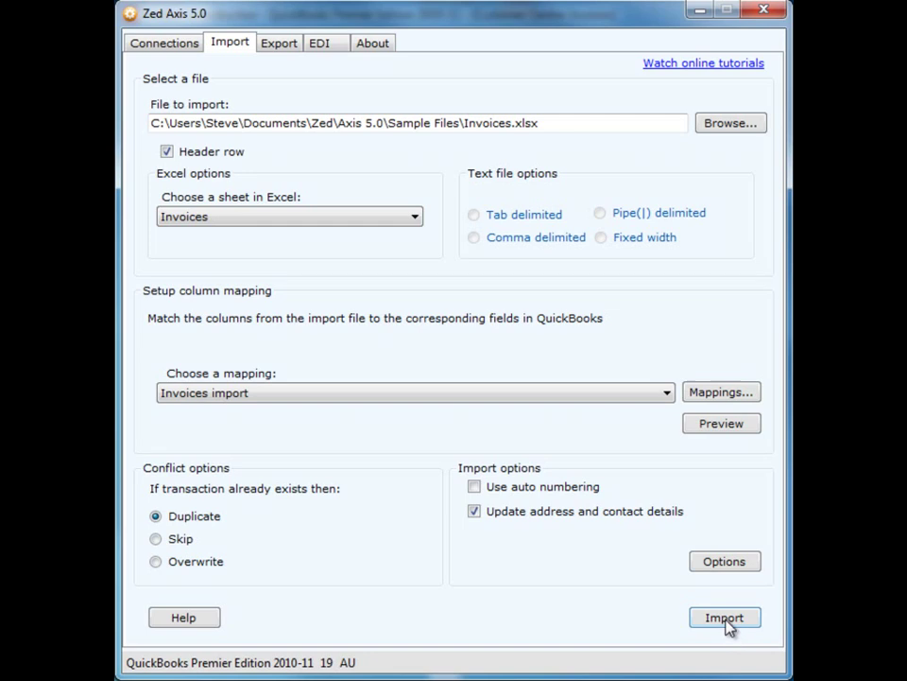
Import the invoices into QuickBooks and dismiss the 2-records-added summary
click(724, 616)
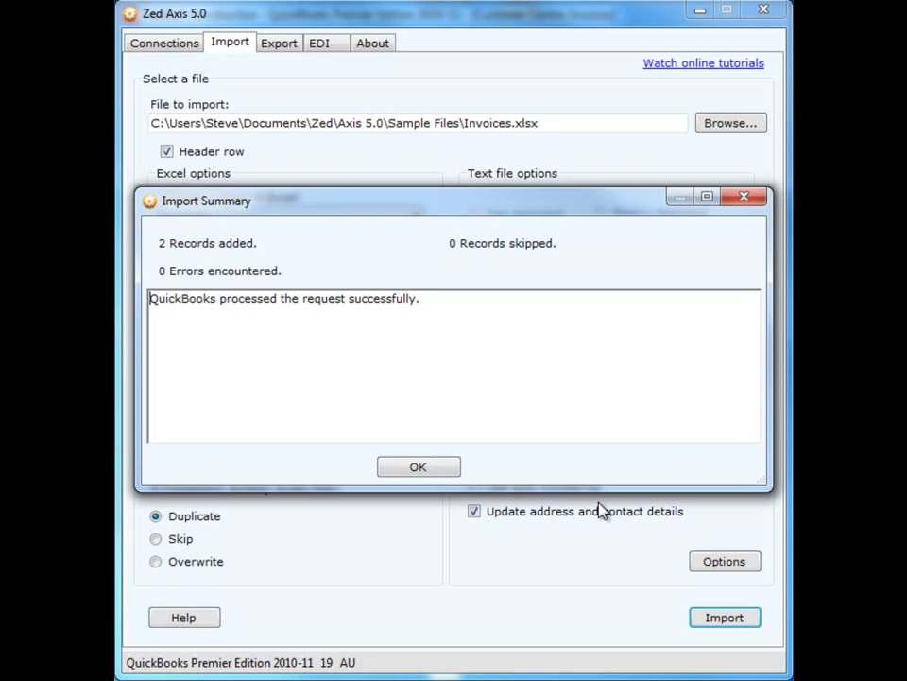
mouse_move(480, 382)
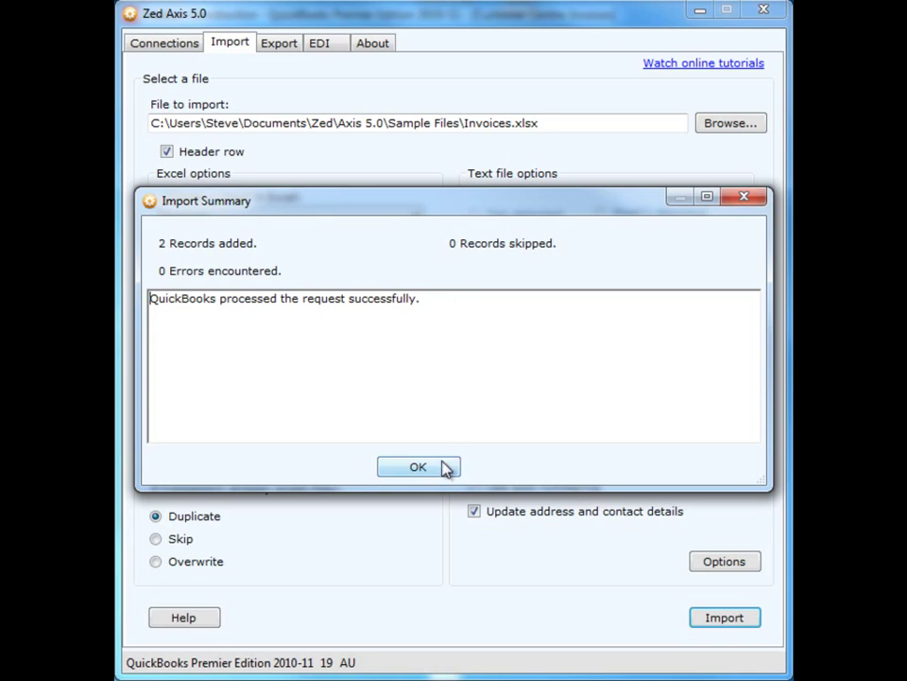
click(418, 467)
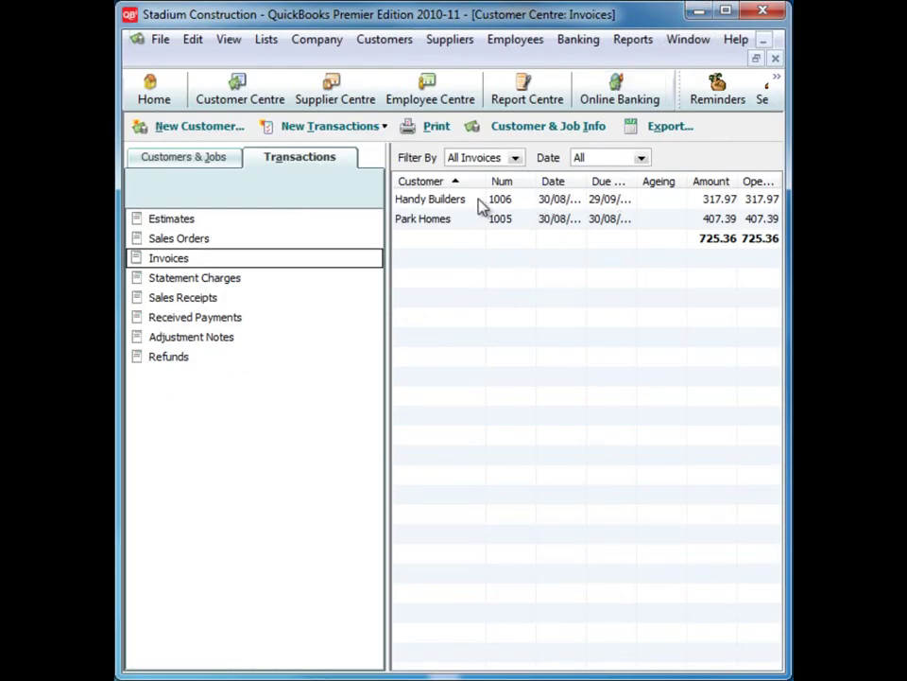
Review imported invoice 1005 for Park Homes, then invoice 1006 for Handy Builders
click(423, 219)
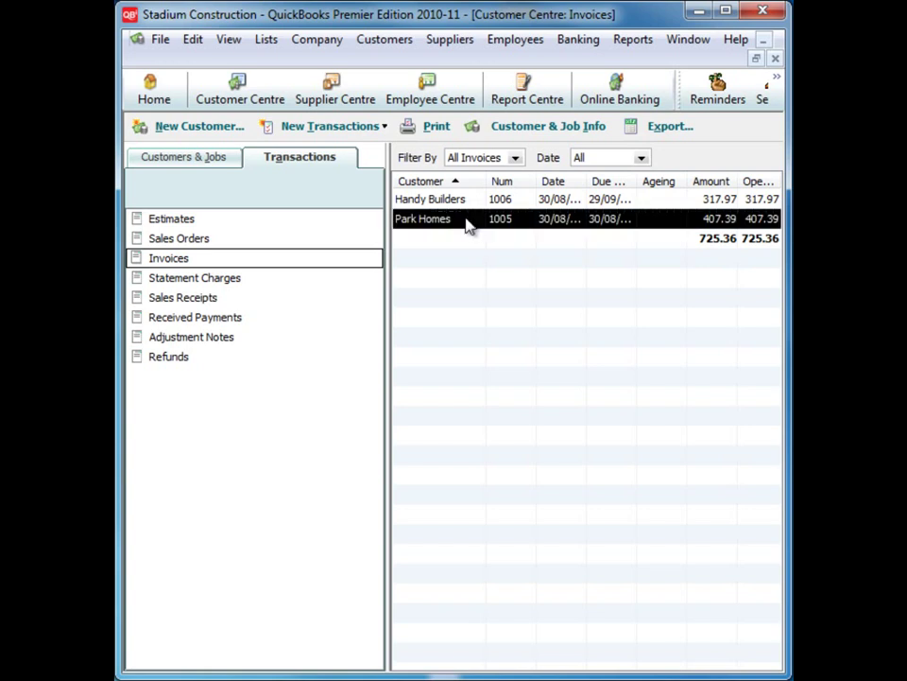
double_click(422, 218)
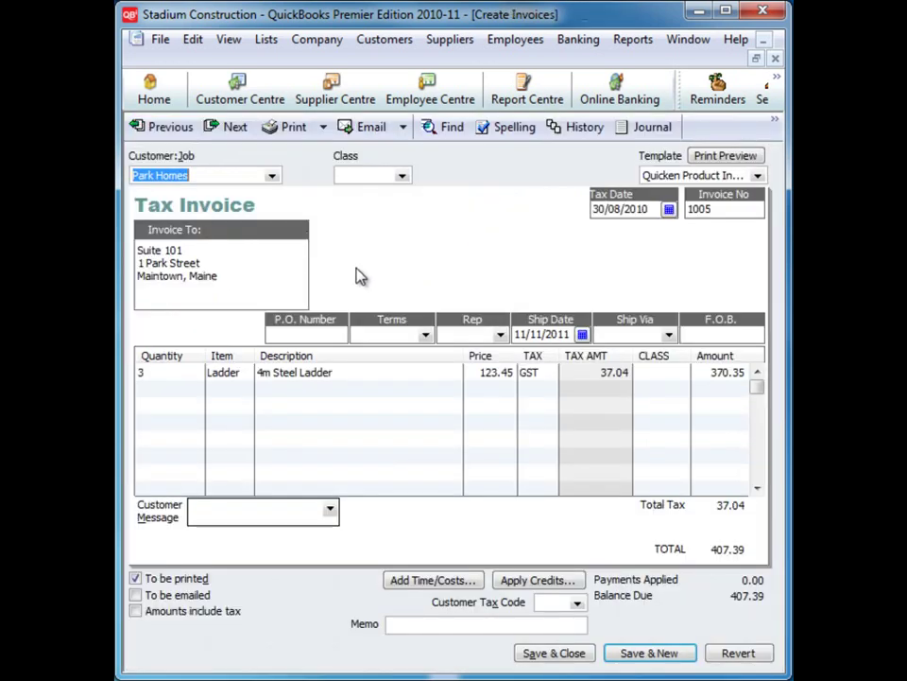
click(723, 208)
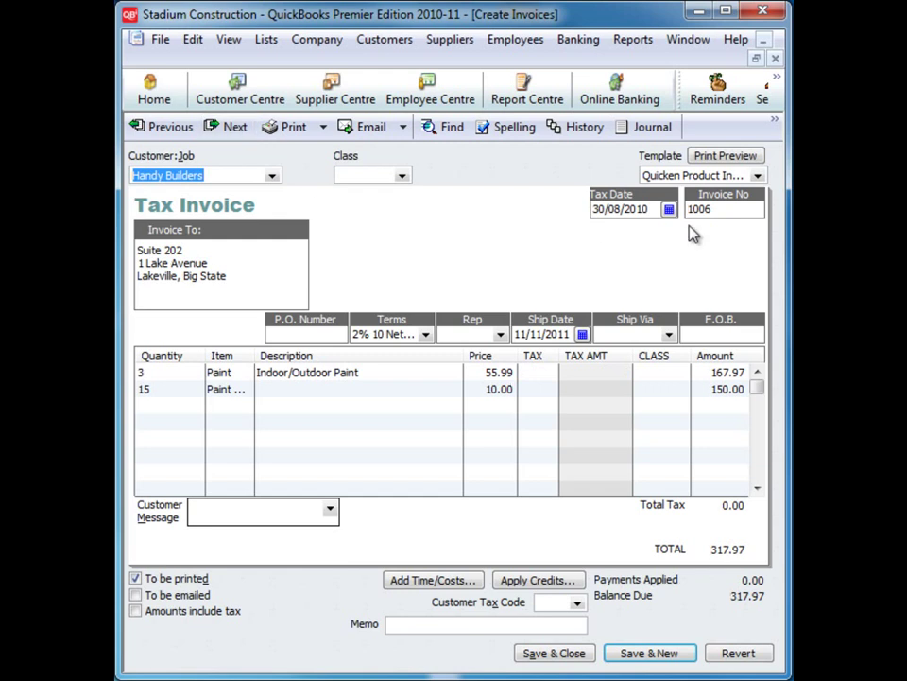
mouse_move(294, 250)
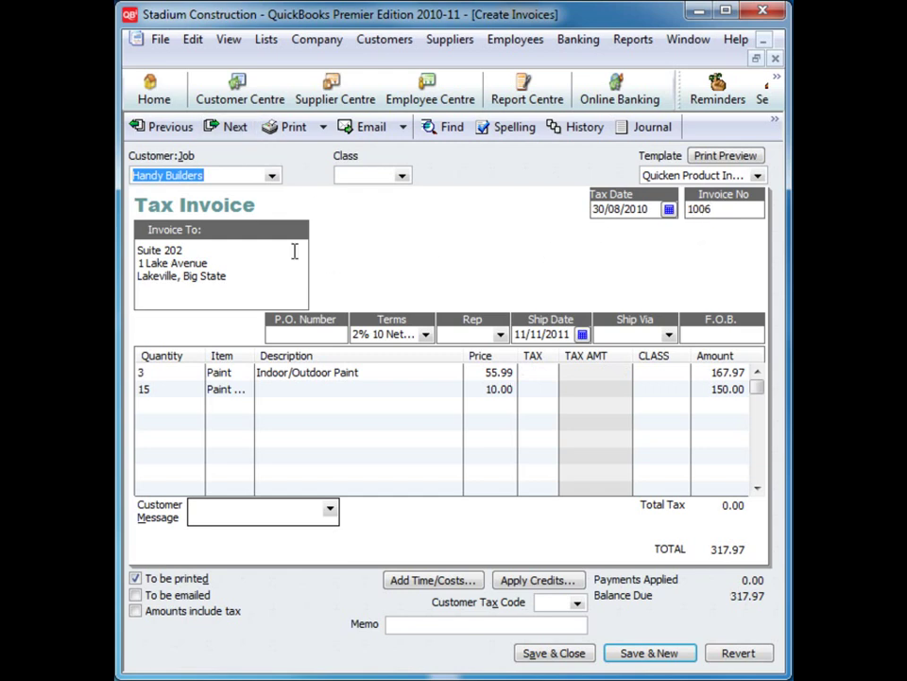